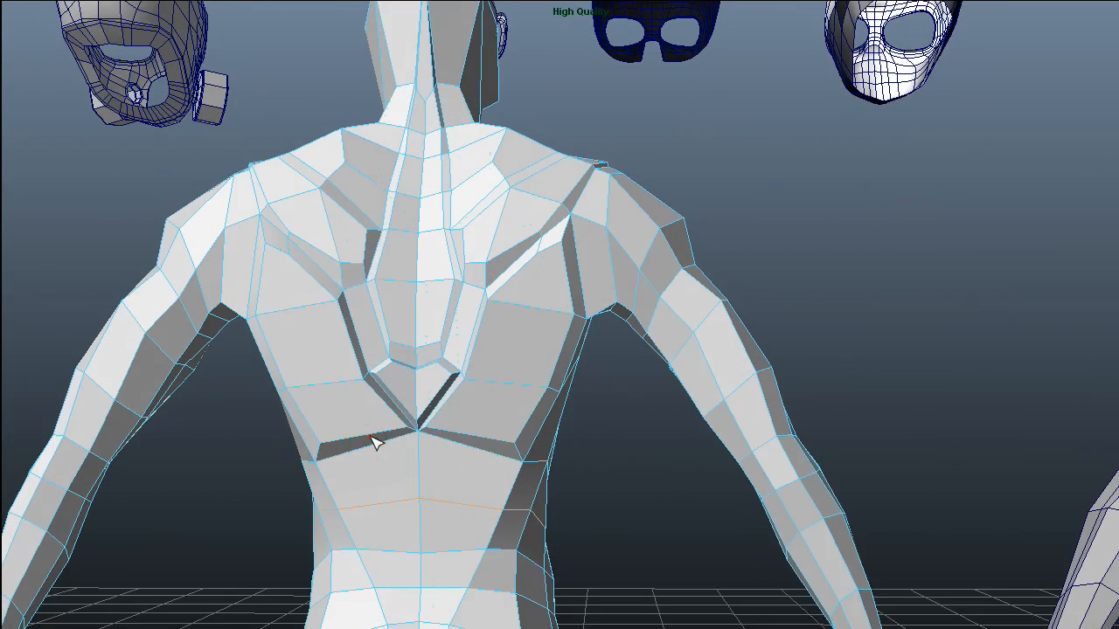
Start a vertical cut down the back of the body beside the spine
click(374, 441)
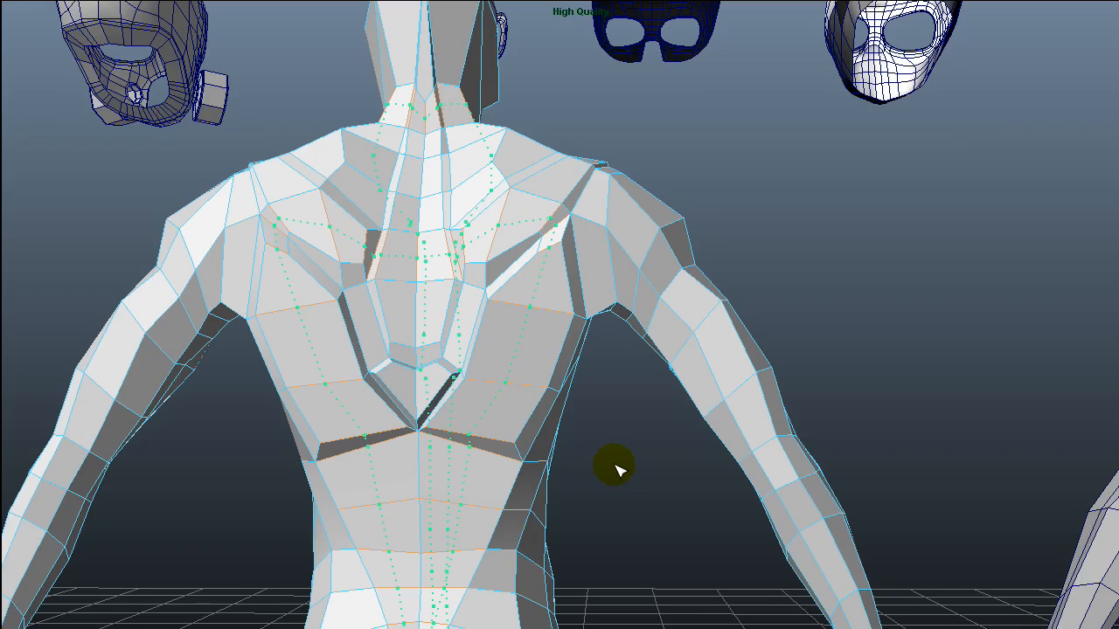
Orbit the view up and around to inspect the body's back
drag(616, 467, 485, 490)
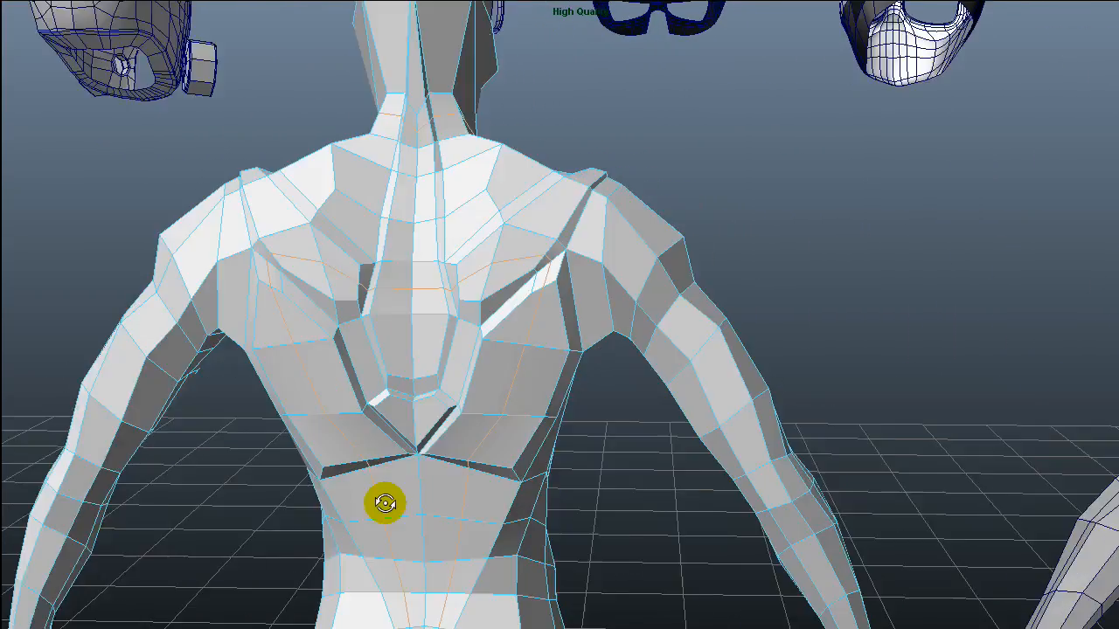
drag(385, 503, 35, 480)
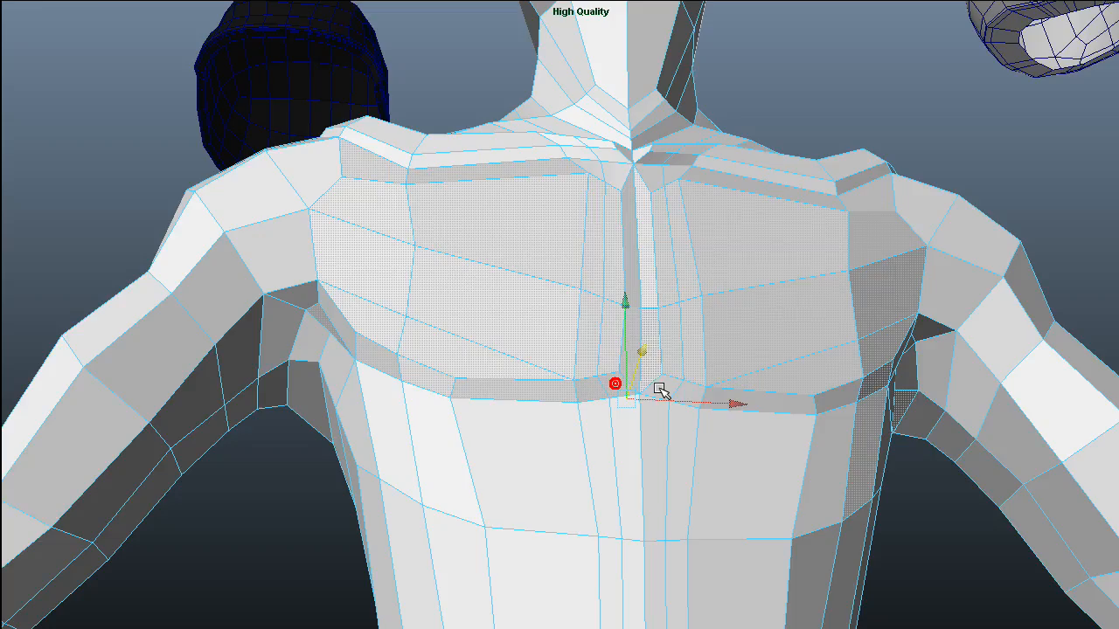
Drag the raised chest plate slightly forward of the torso
drag(662, 392, 469, 483)
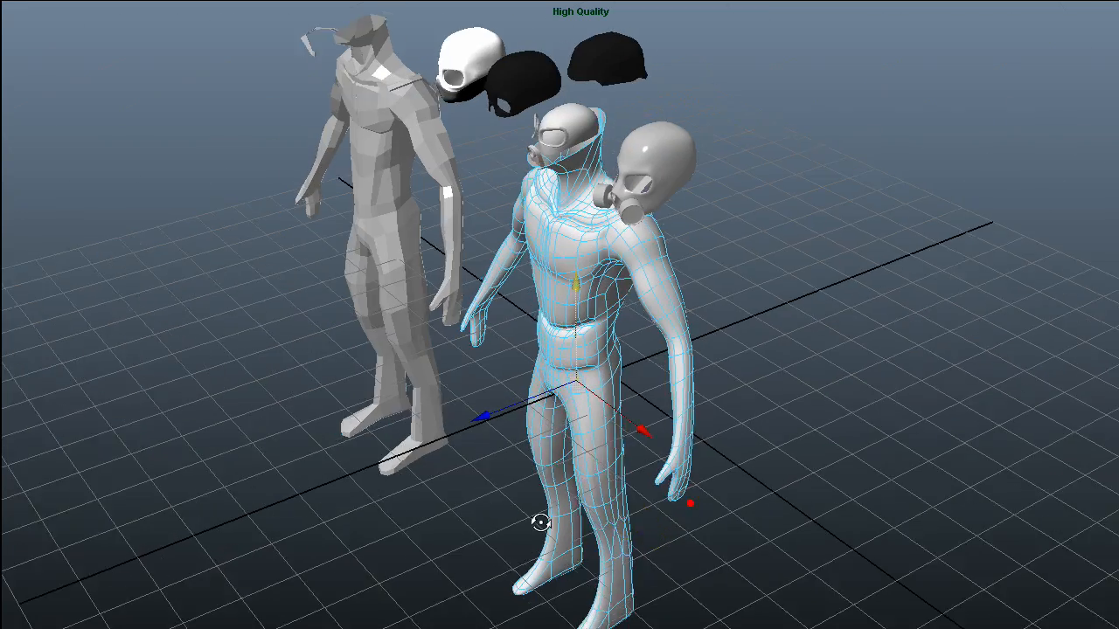
drag(540, 522, 704, 502)
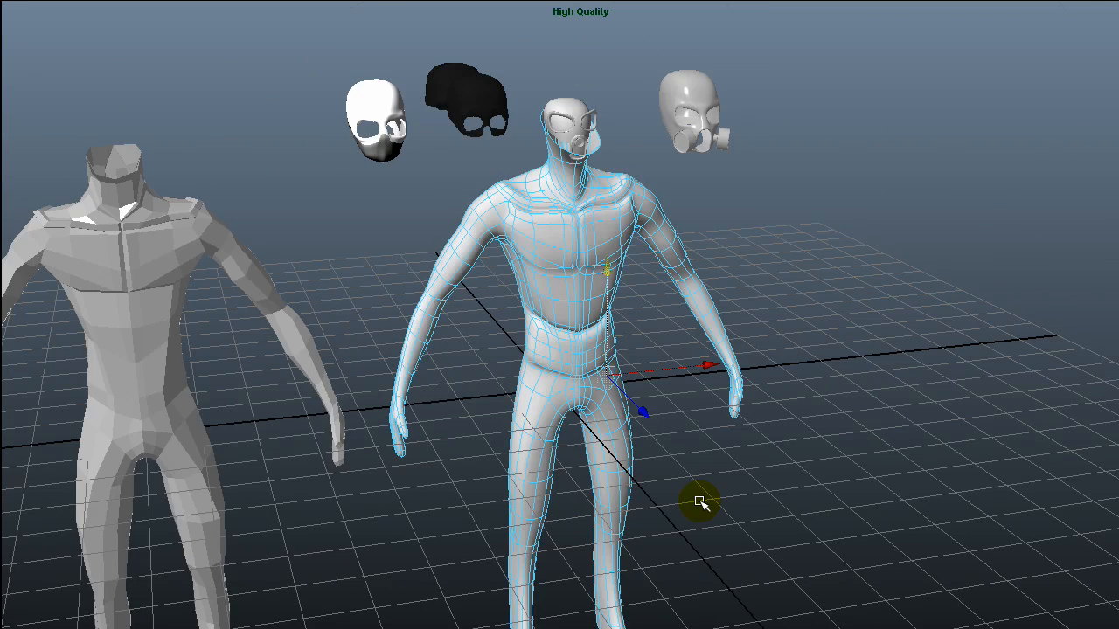
drag(702, 503, 455, 361)
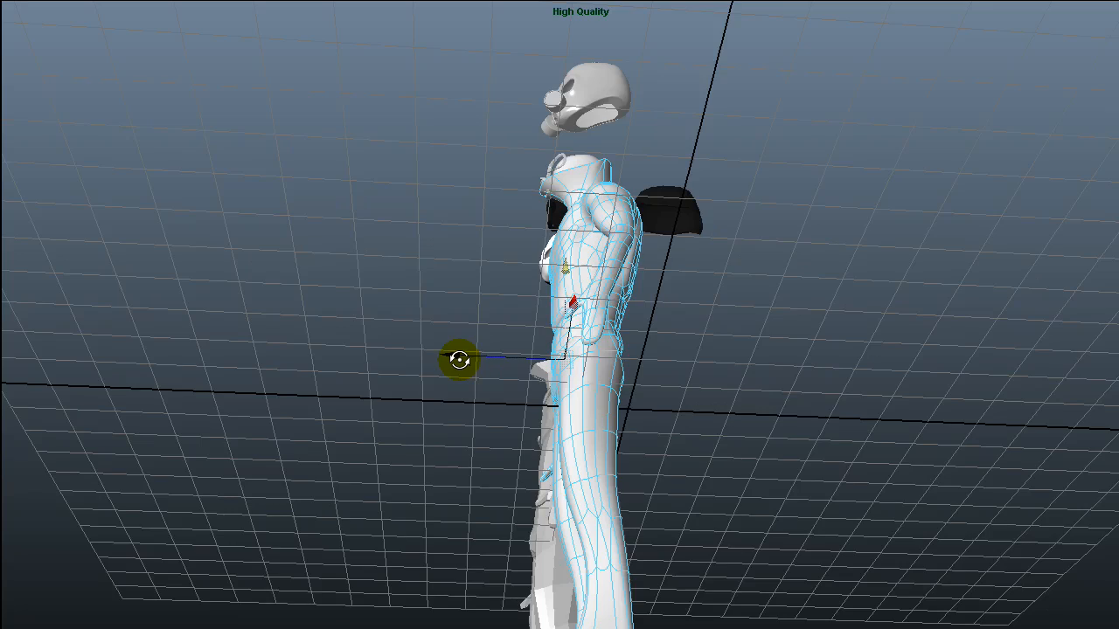